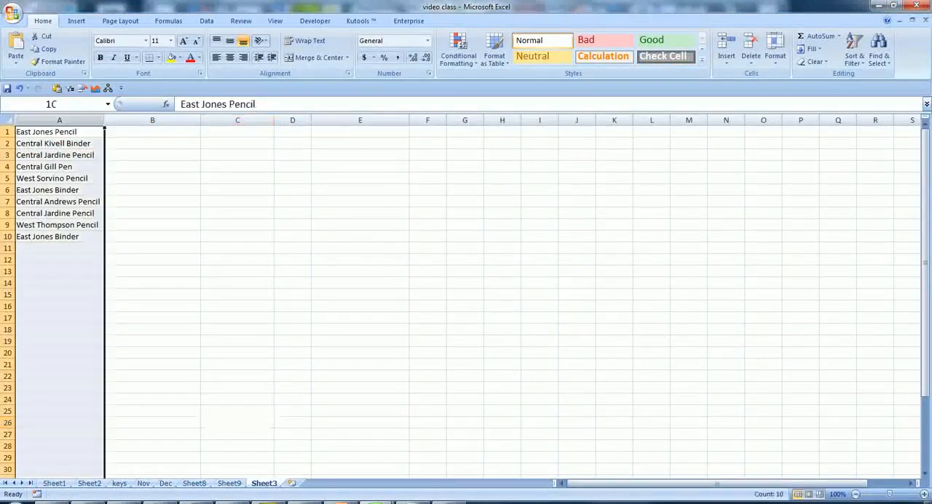
Widen column A so the ten text entries in A1:A10 display fully.
click(59, 236)
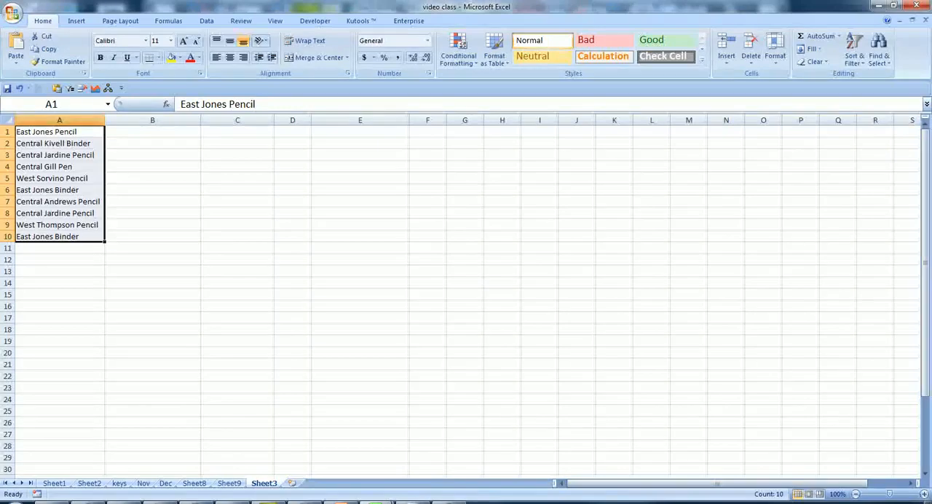
click(47, 236)
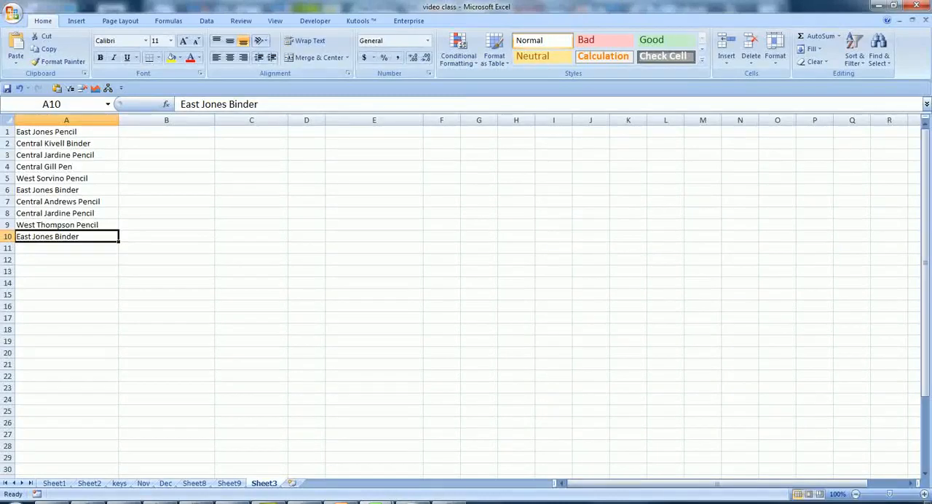
click(66, 142)
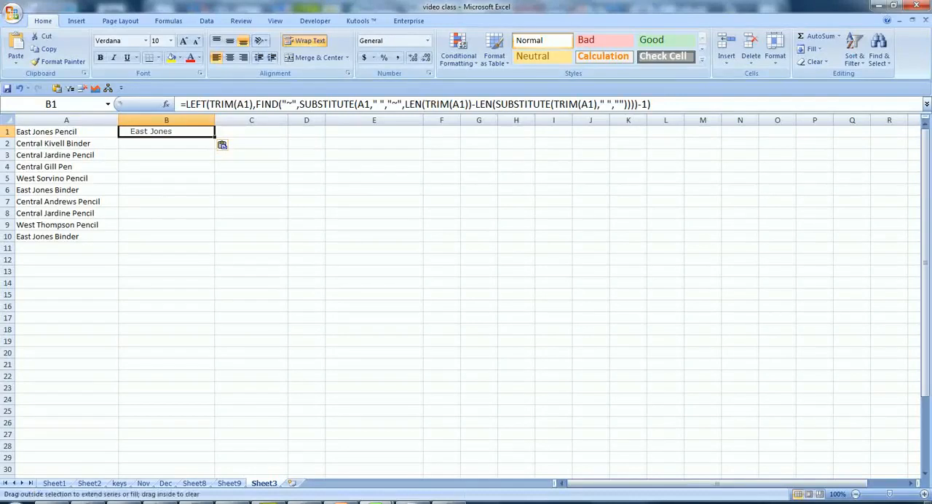
Fill B1's formula down through B10, then select A10 ('East Jones Binder').
drag(167, 131, 166, 214)
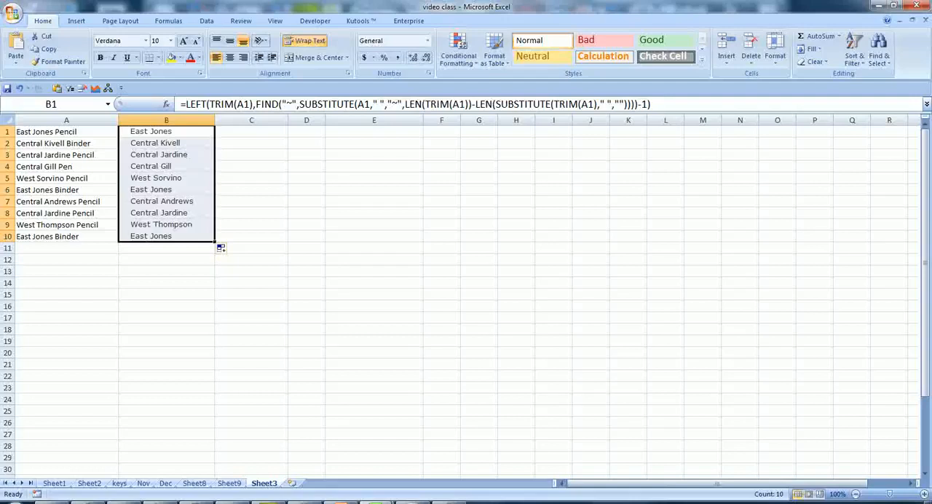
drag(166, 132, 166, 201)
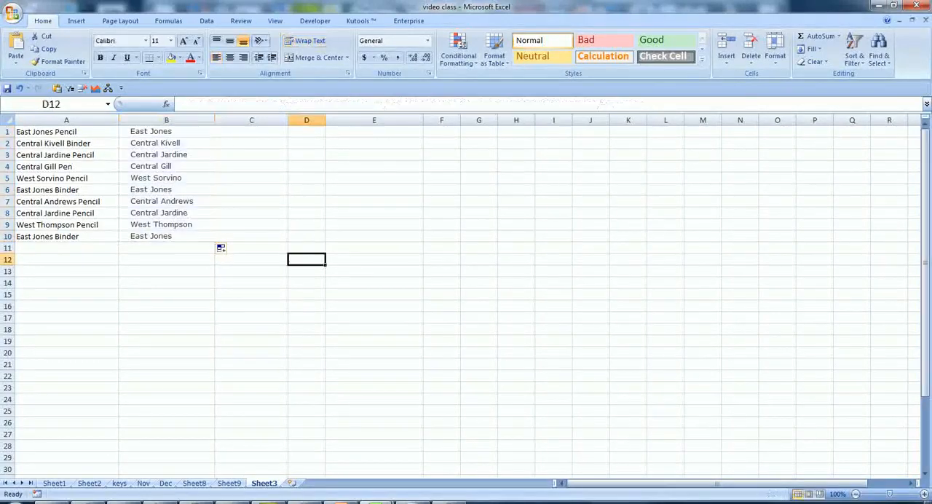
click(166, 235)
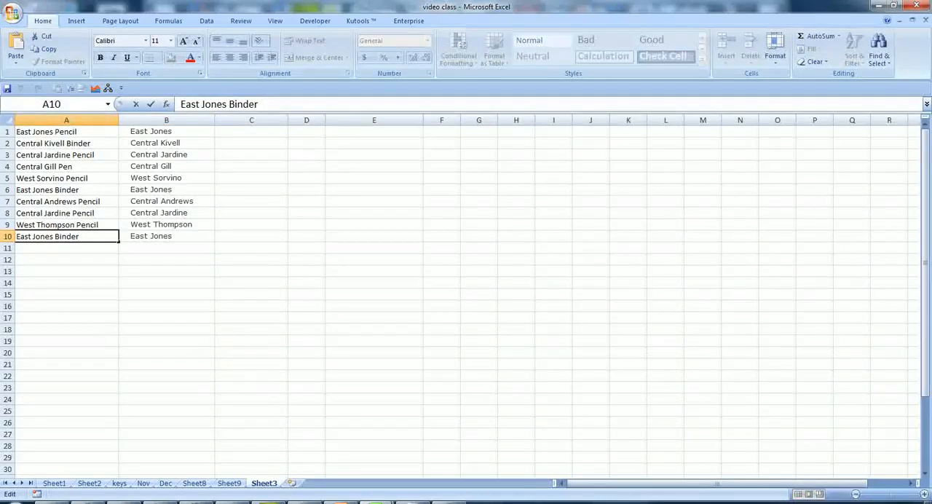
Append 'word' to A10 and 'ok let see' to A5, updating column B's results.
text(word)
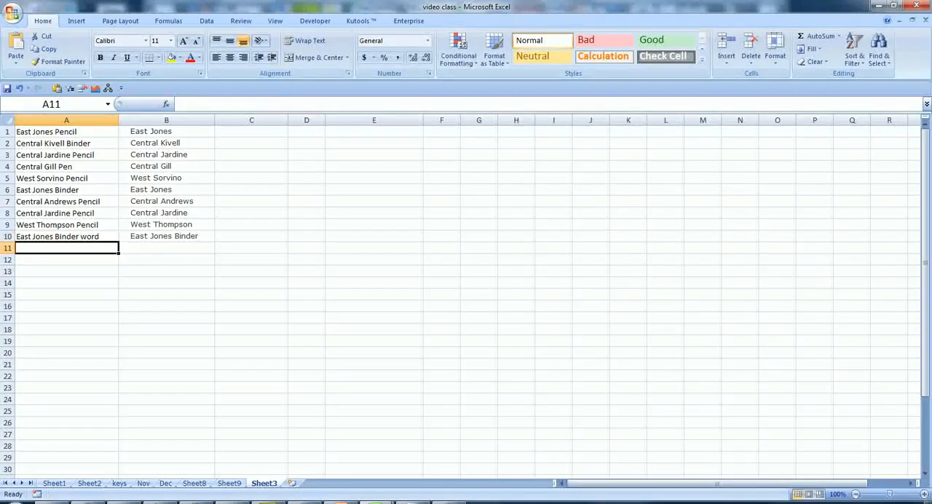
click(54, 213)
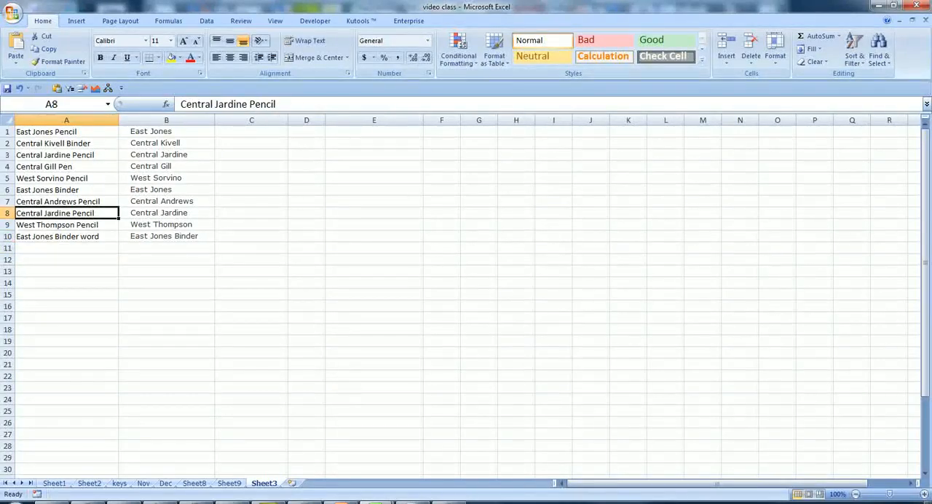
click(66, 177)
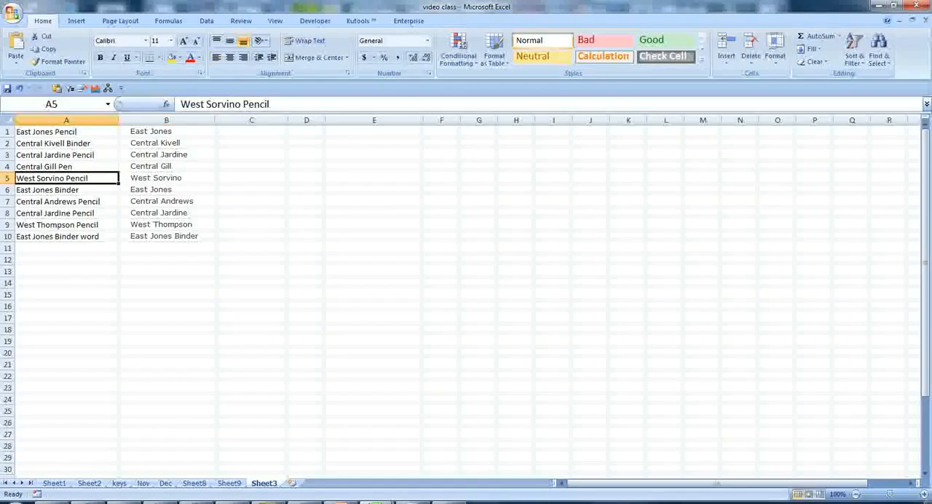
double_click(66, 177)
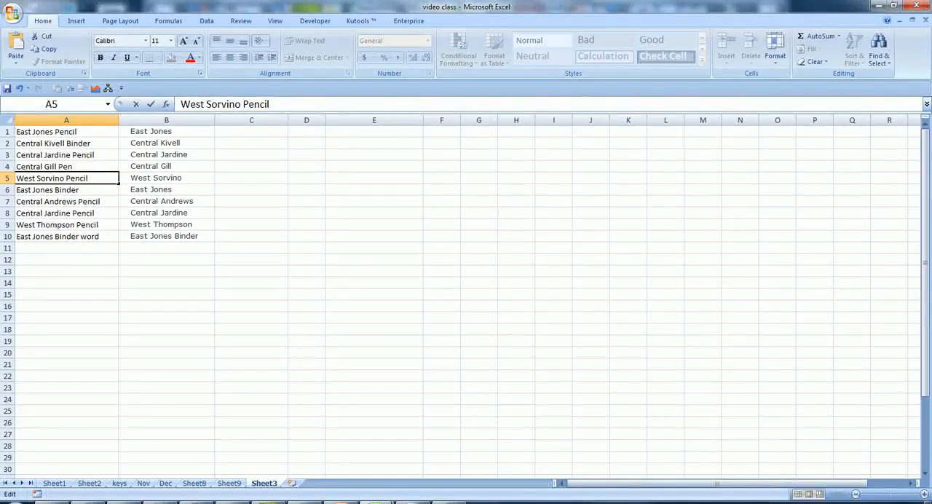
text(ok let se)
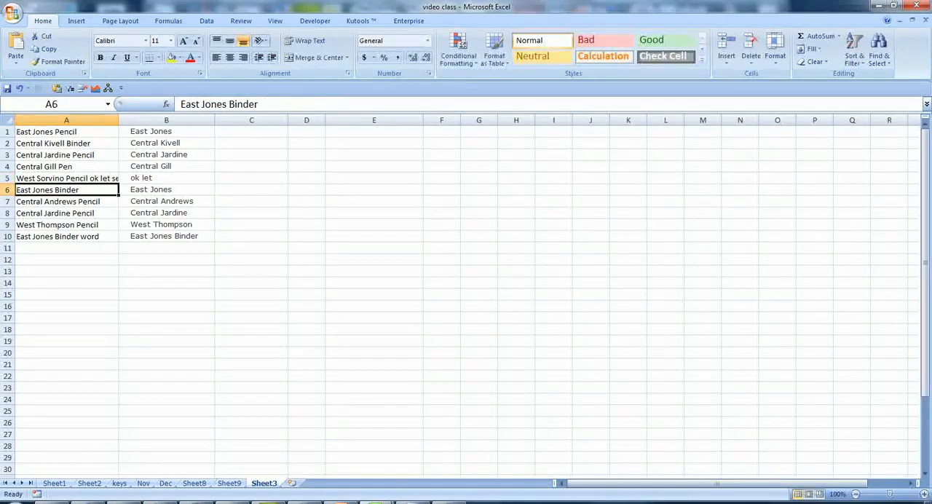
click(65, 178)
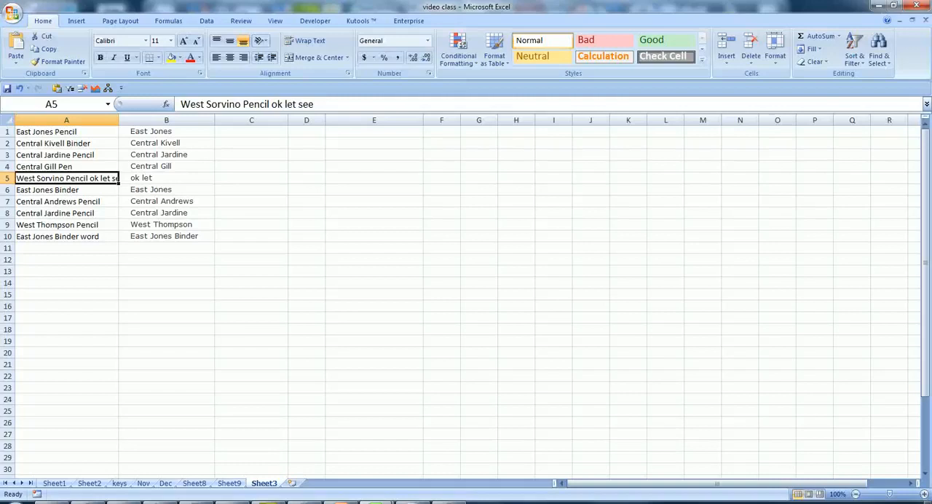